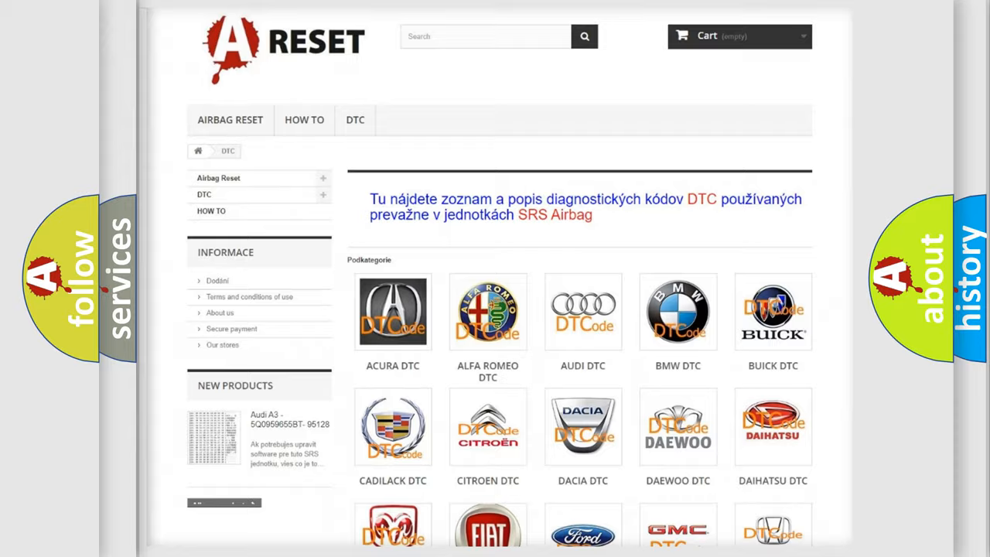
Step: From the DTC brand grid, bring up the Toyota airbag code list and scroll down through its codes
scroll(down, 3)
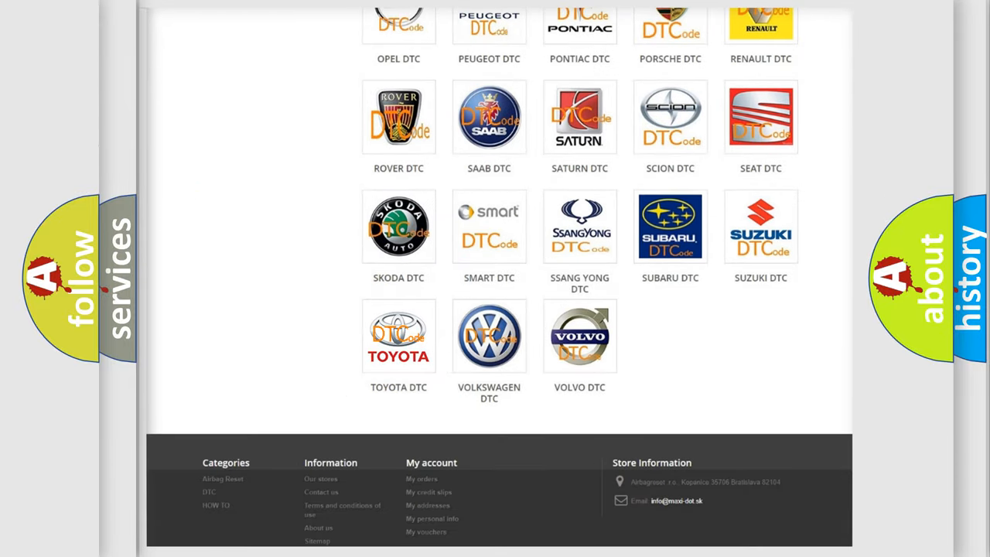
click(399, 336)
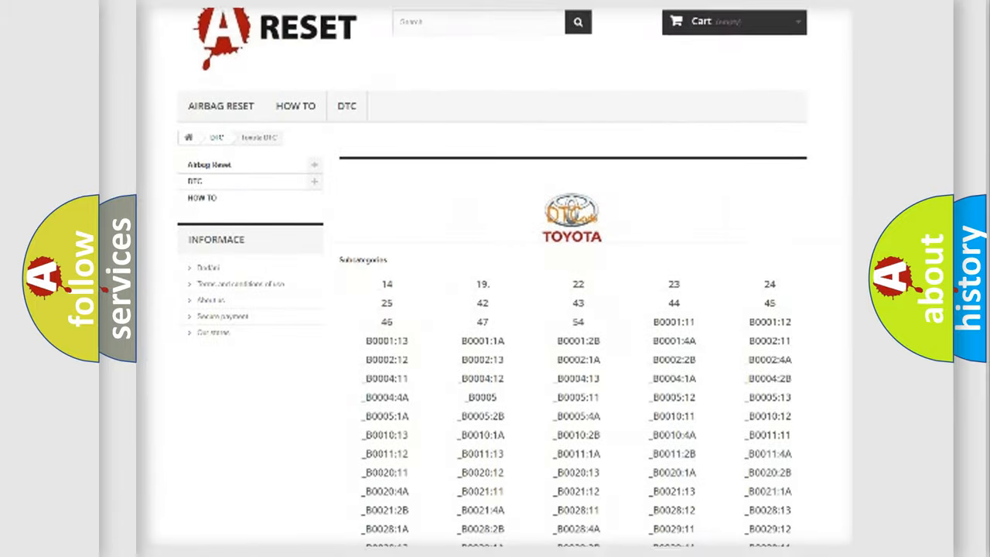
scroll(down, 3)
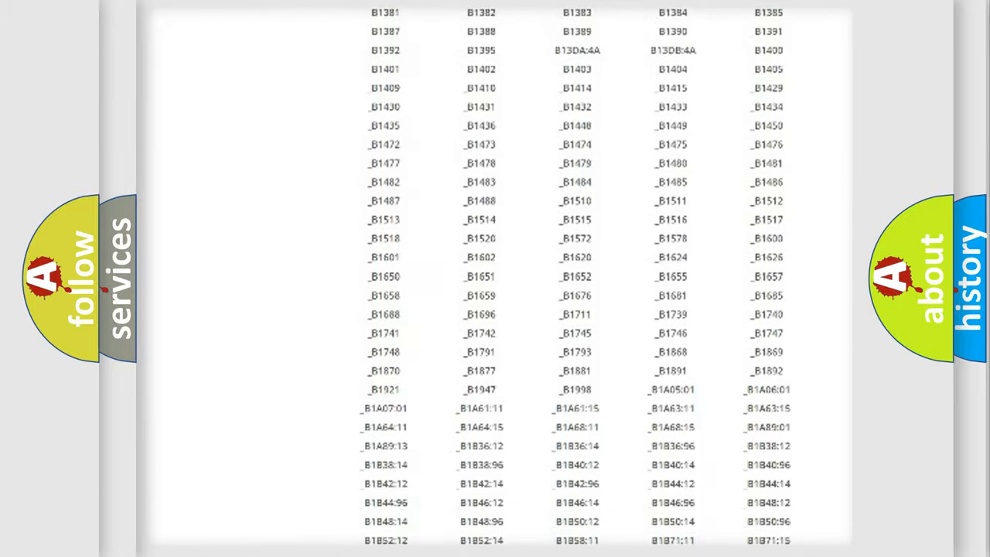